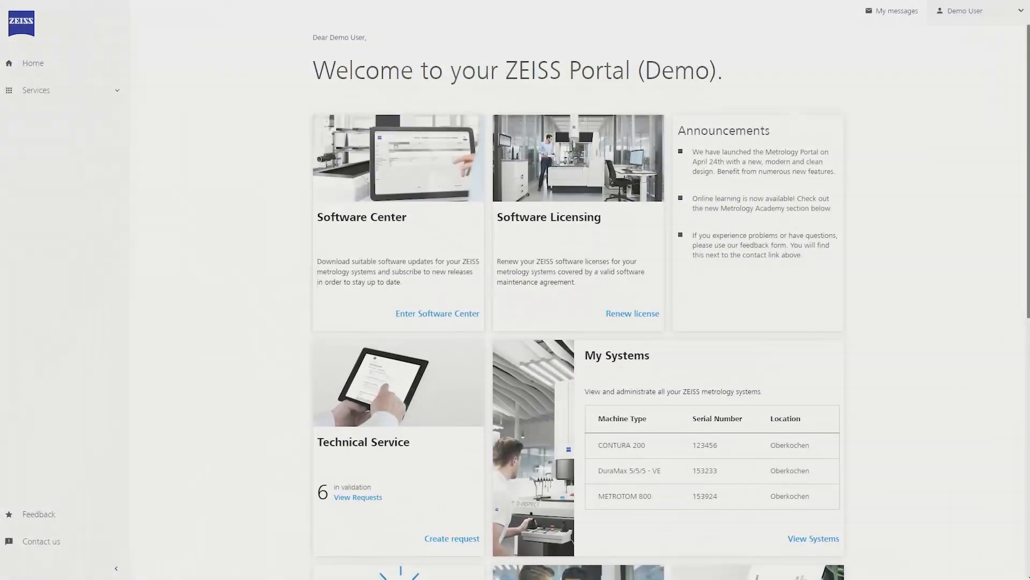
- Scroll the welcome page down to reach the Metrology Academy link and its learning overview
{"action": "scroll", "scroll_direction": "down", "scroll_amount": 3}
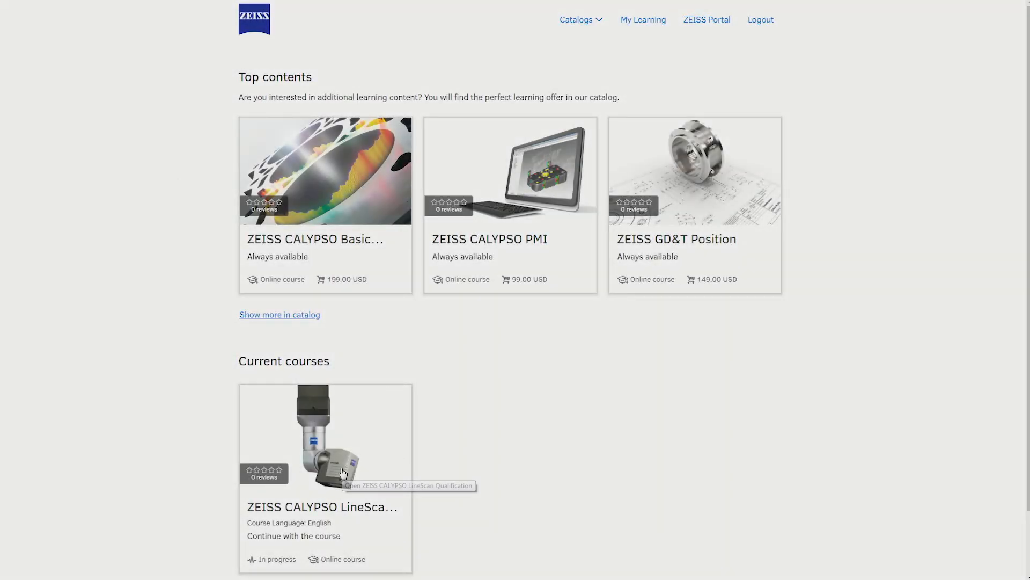
- Browse the LineScan Qualification course: Update Stylus Data, Reference Sphere Location, then the Qualifying the LineScan section
{"action": "left_click", "coordinate": [325, 437]}
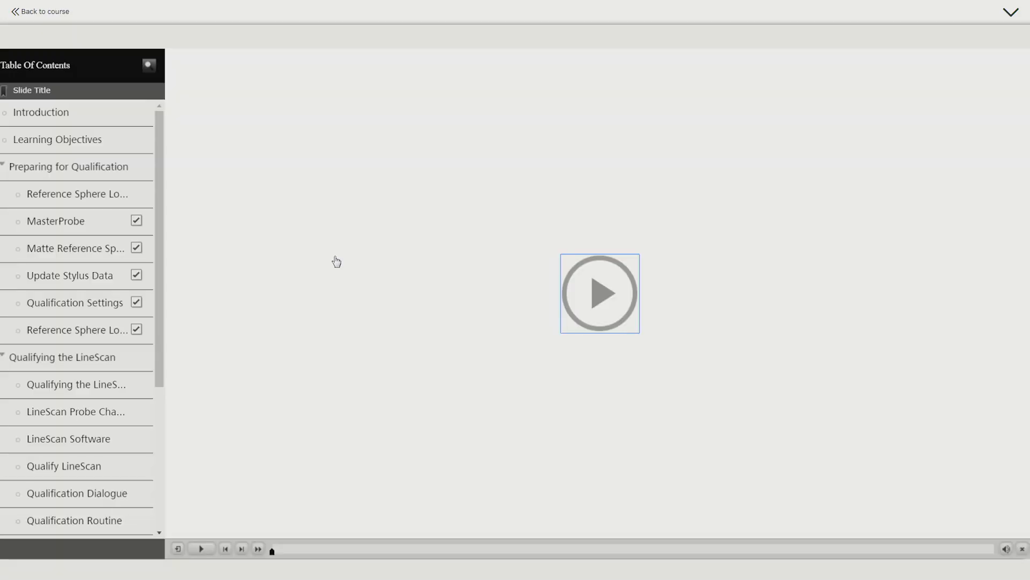
{"action": "left_click", "coordinate": [599, 292]}
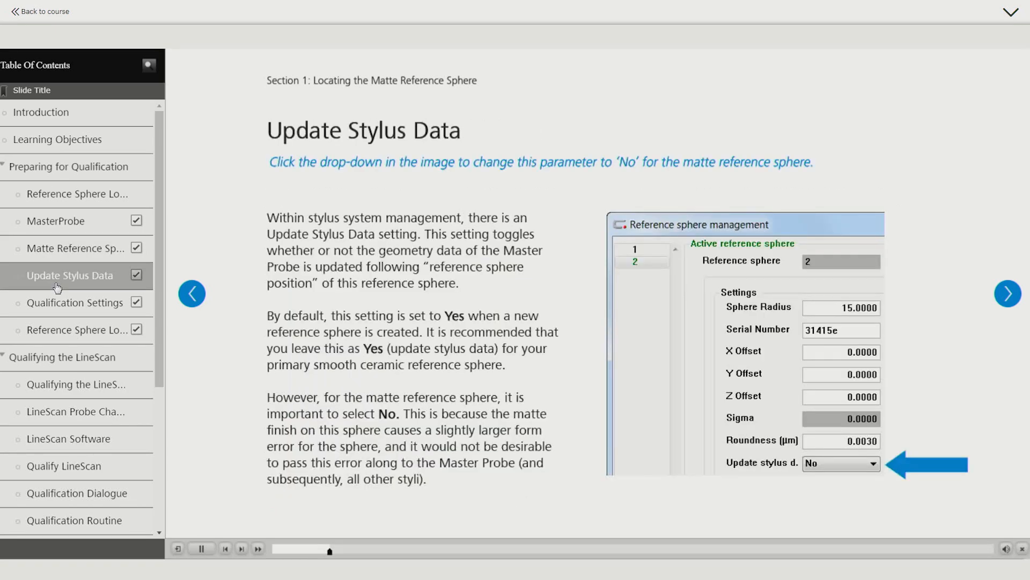
{"action": "left_click", "coordinate": [1007, 293]}
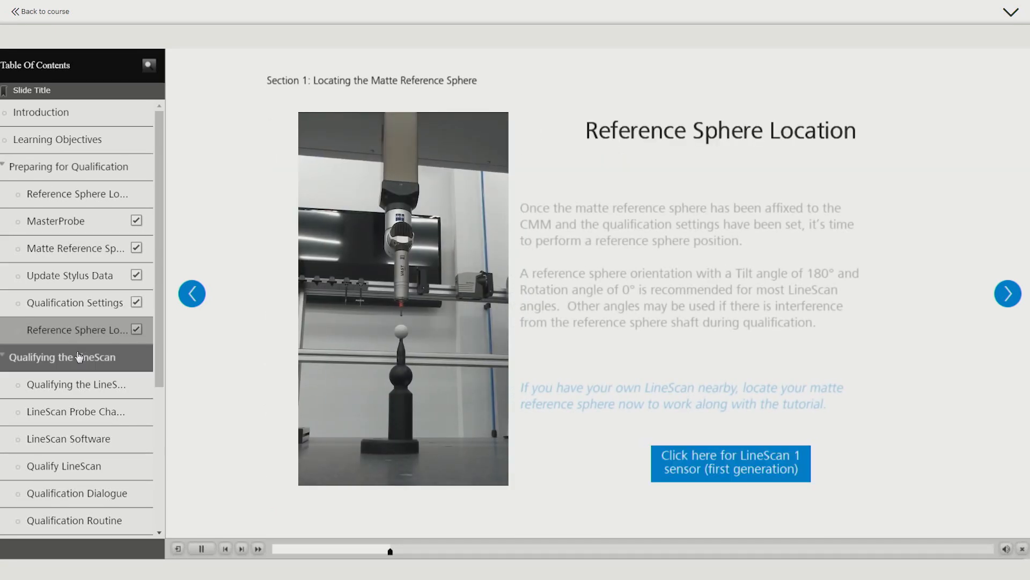
{"action": "left_click", "coordinate": [75, 384]}
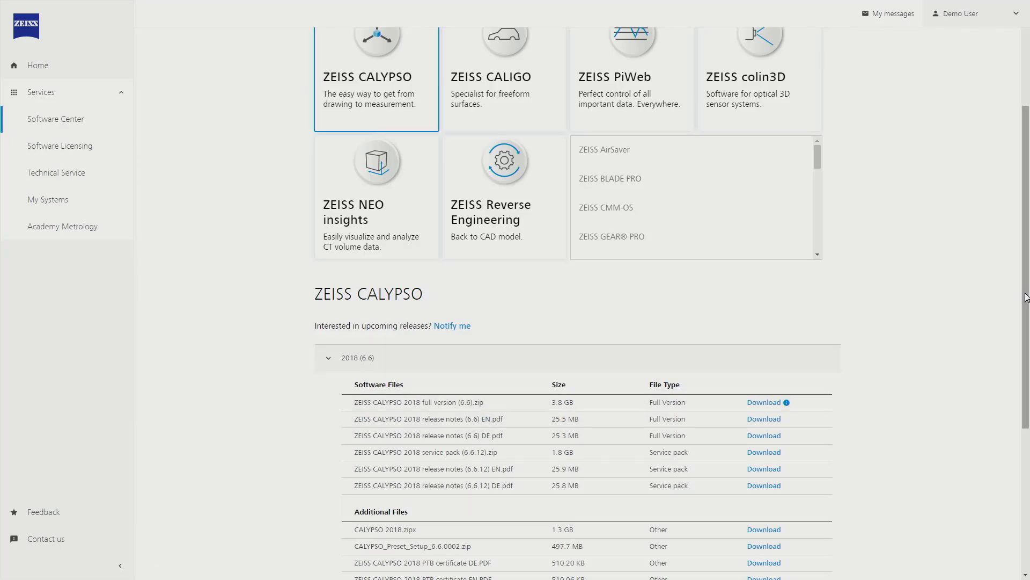
- Show the ZEISS CALIGO downloads, then start a CONTURA 200 service request with serial 123456 in Oberkochen
{"action": "scroll", "scroll_direction": "up", "scroll_amount": 3}
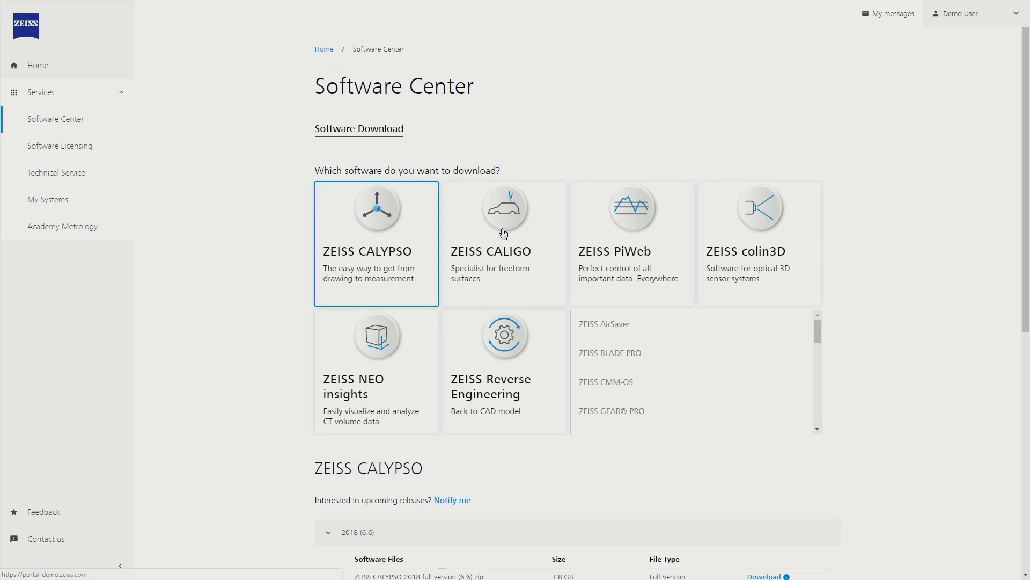
{"action": "left_click", "coordinate": [502, 211]}
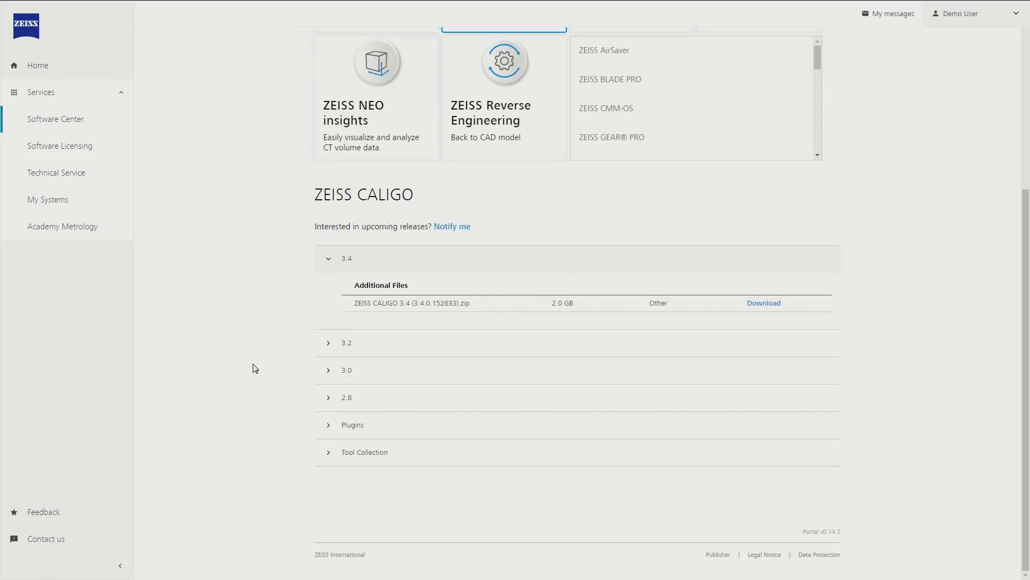
{"action": "left_click", "coordinate": [347, 343]}
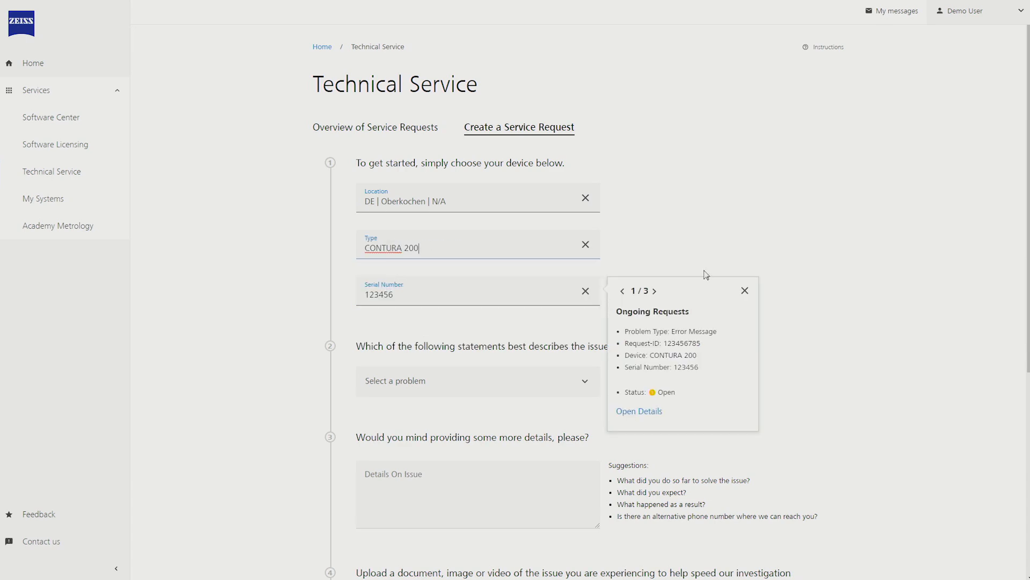
- Pick the problem description that best fits the issue from the service request's dropdown list
{"action": "scroll", "scroll_direction": "down", "scroll_amount": 3}
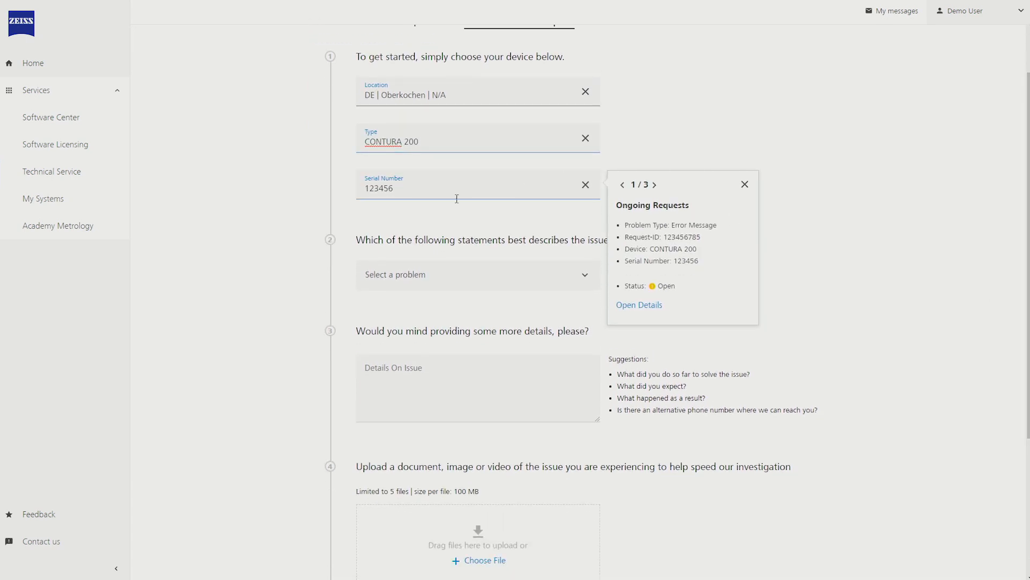
{"action": "left_click", "coordinate": [477, 274]}
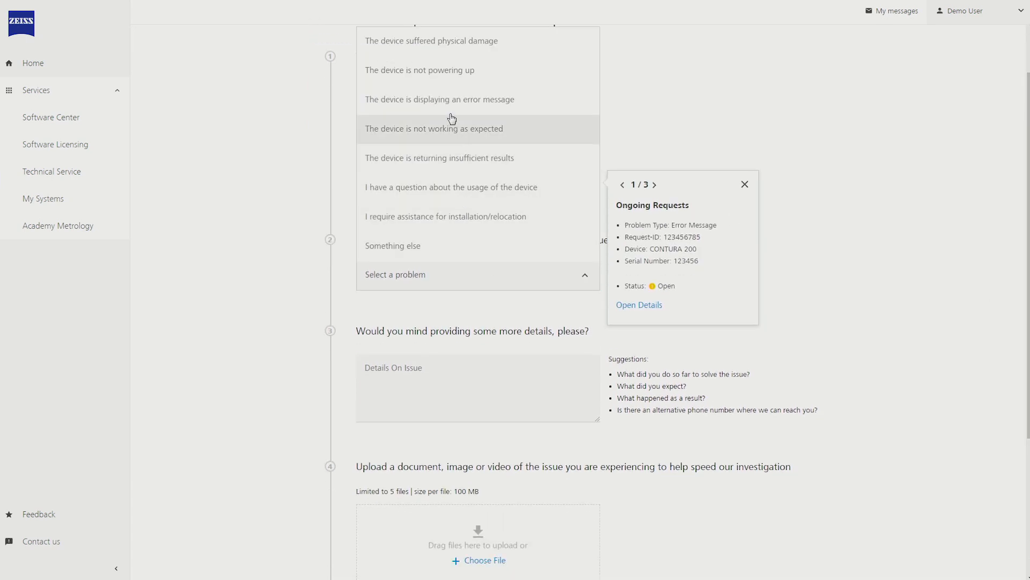
{"action": "left_click", "coordinate": [420, 71]}
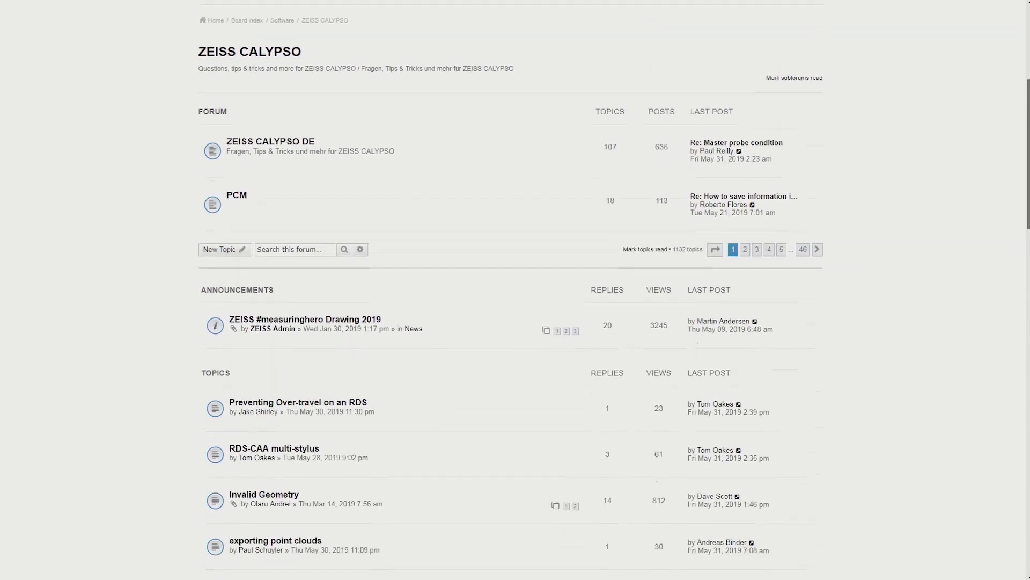
- Read through the Invalid Geometry replies, then start registering a new portal account via 'Register now'
{"action": "scroll", "scroll_direction": "down", "scroll_amount": 3}
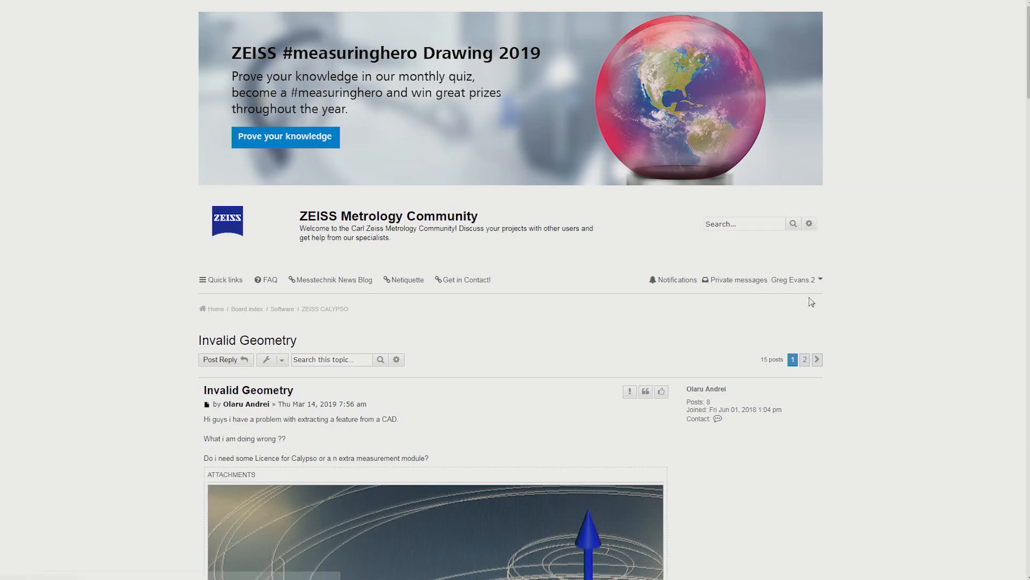
{"action": "scroll", "scroll_direction": "down", "scroll_amount": 3}
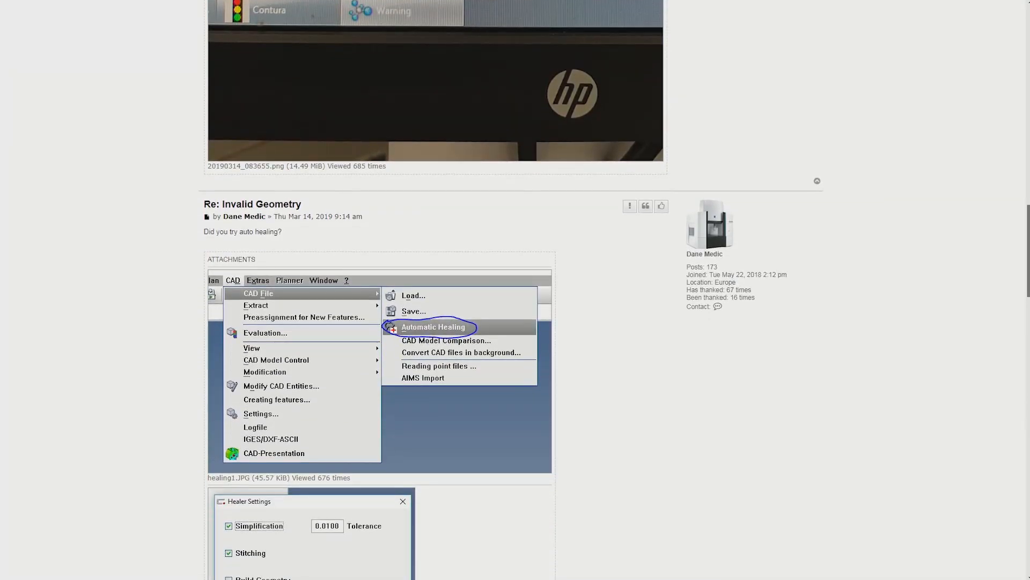
{"action": "scroll", "scroll_direction": "down", "scroll_amount": 3}
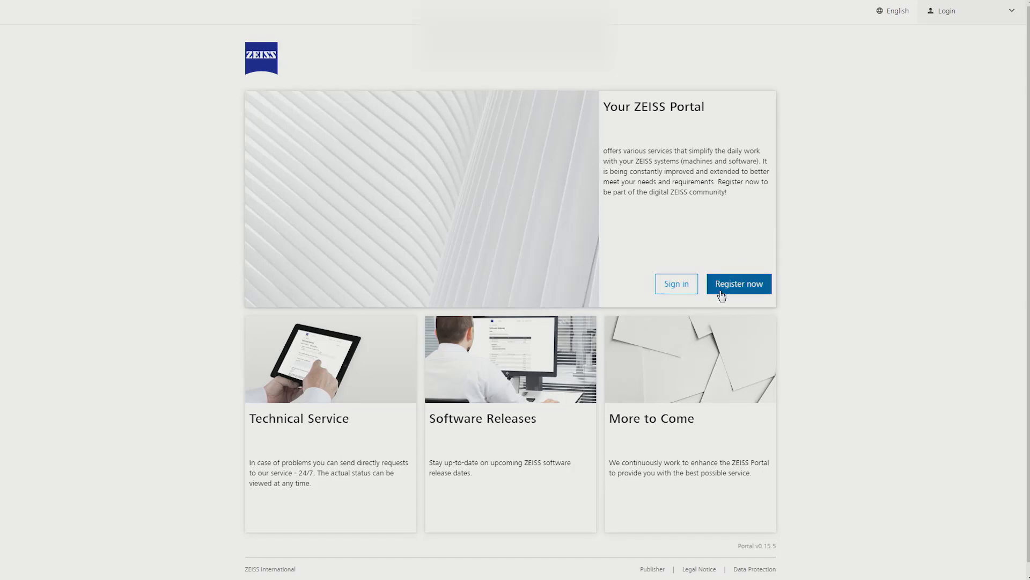
{"action": "left_click", "coordinate": [738, 284]}
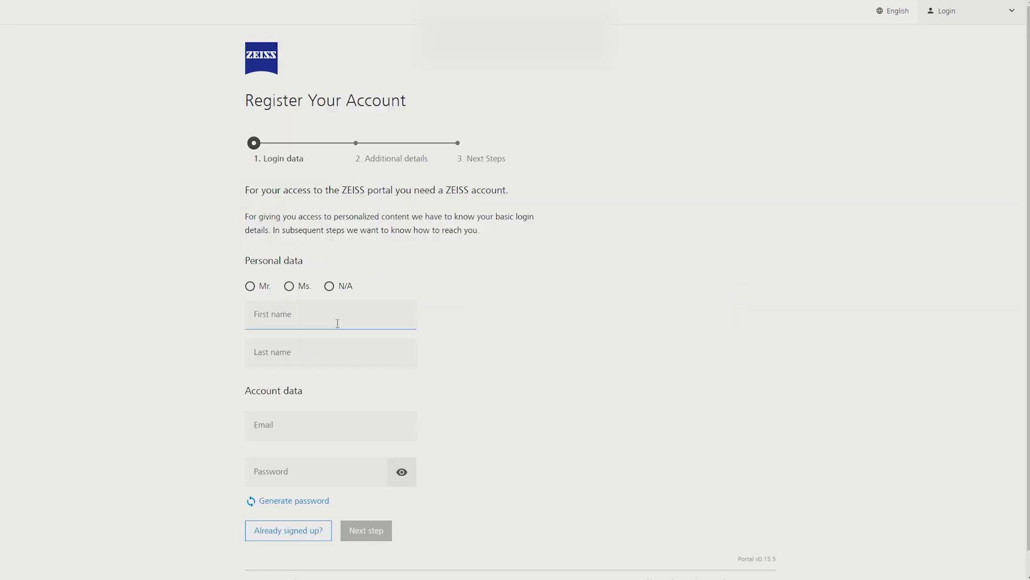